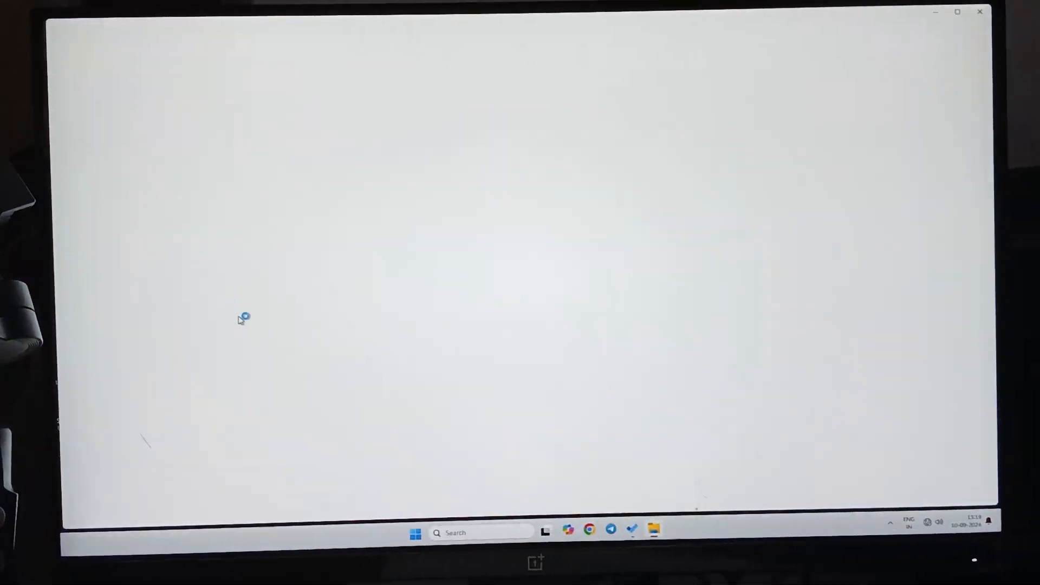
# Open the HERO12 Black's GoPro MTP Client Disk Volume to show its DCIM folder
pyautogui.click(654, 529)
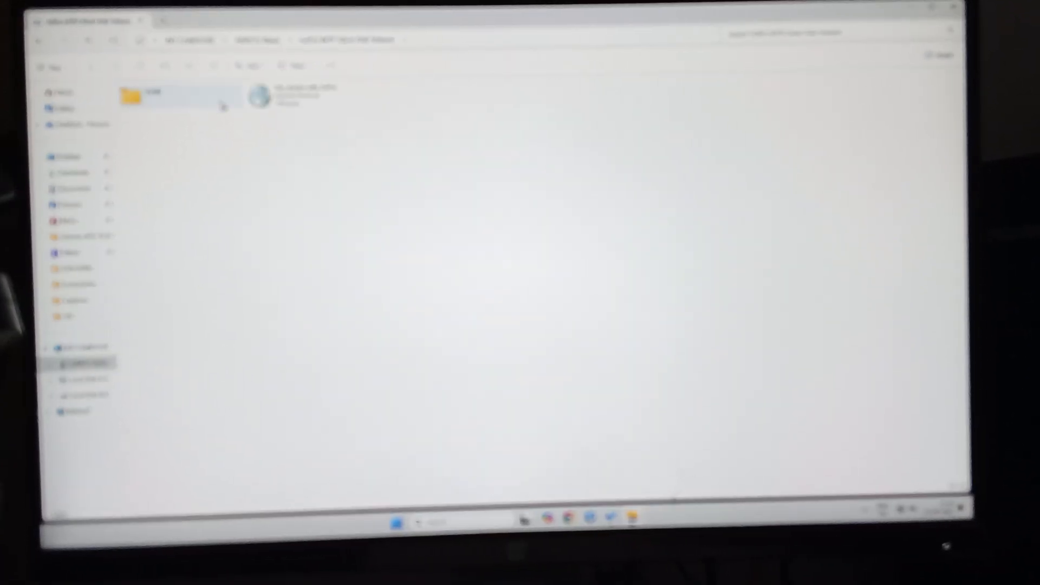
# Browse into DCIM, peek inside 100GOPRO, and return to DCIM listing 100GOPRO
pyautogui.doubleClick(142, 95)
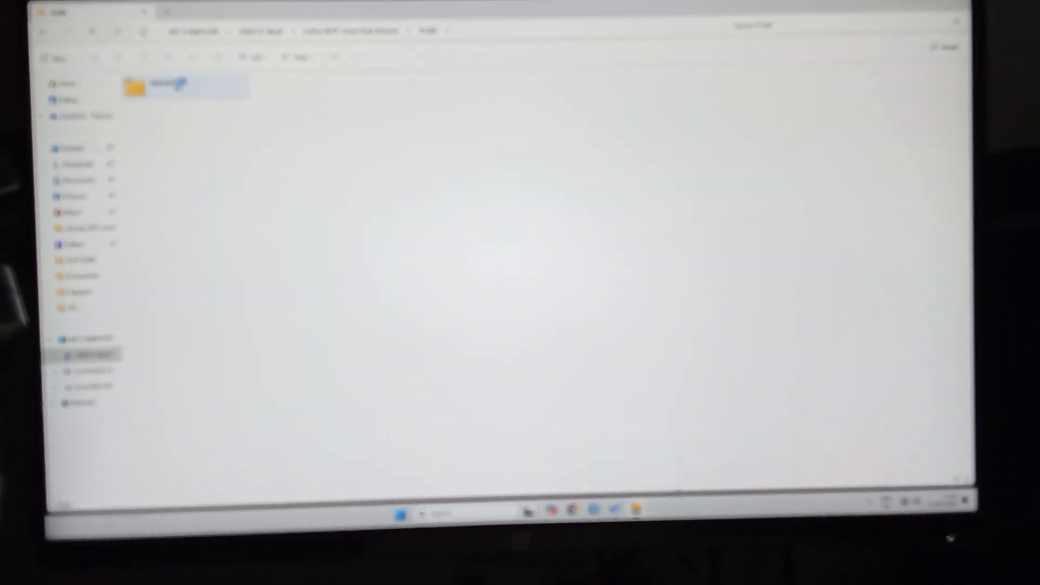
pyautogui.doubleClick(165, 86)
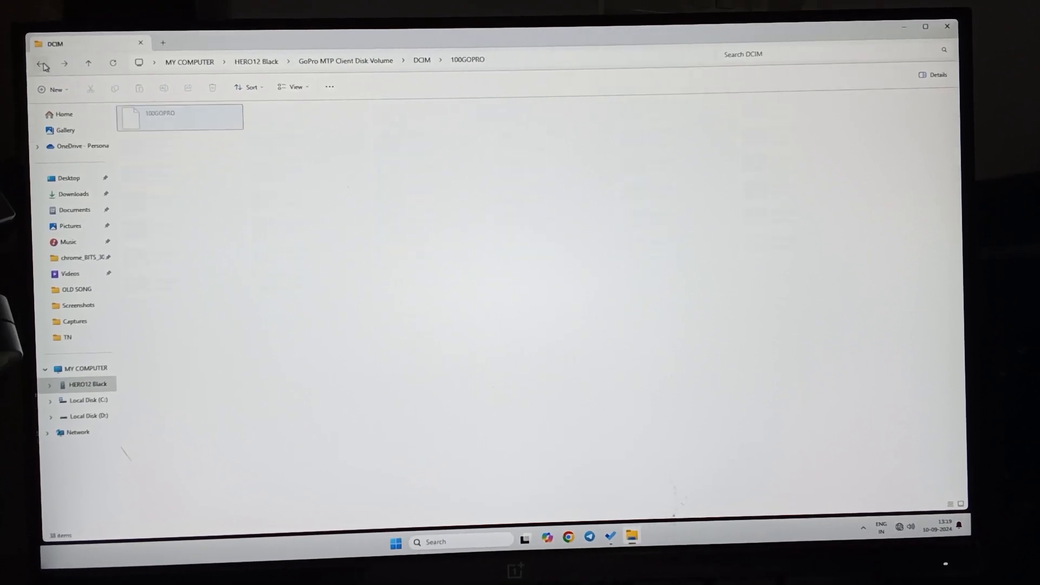
pyautogui.click(181, 119)
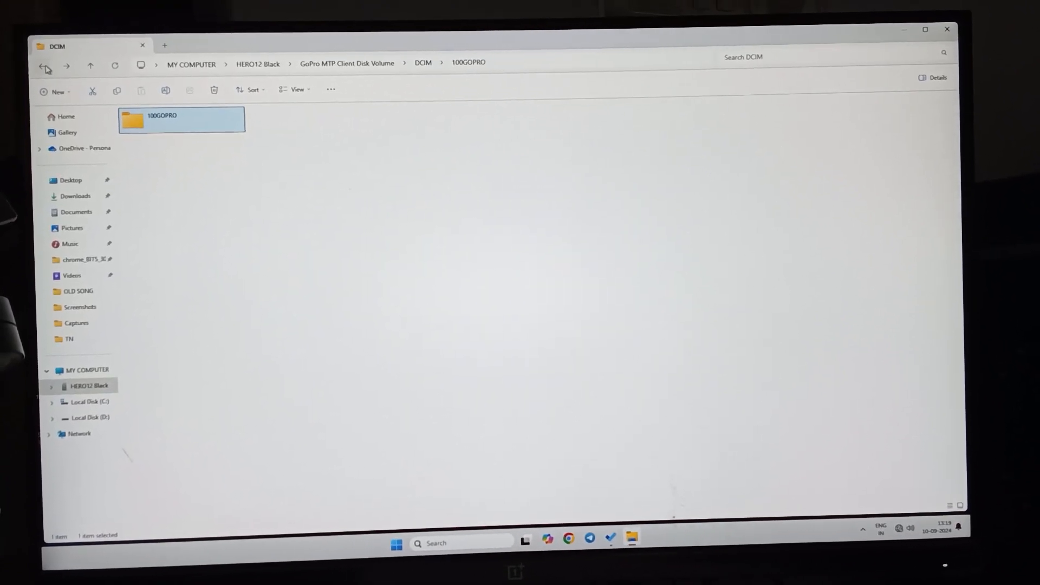